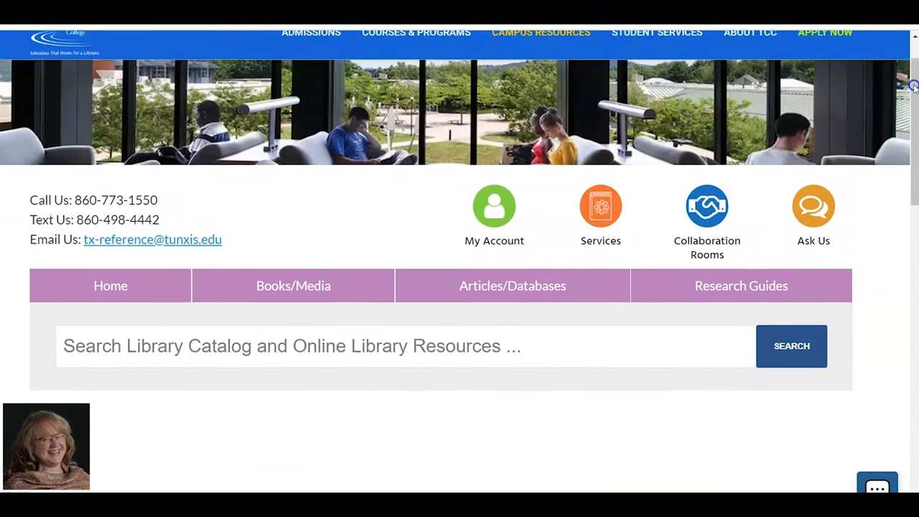
# - Scroll the Book Library & Instructional Services page to find the Research/Reference service
pyautogui.scroll(-3)
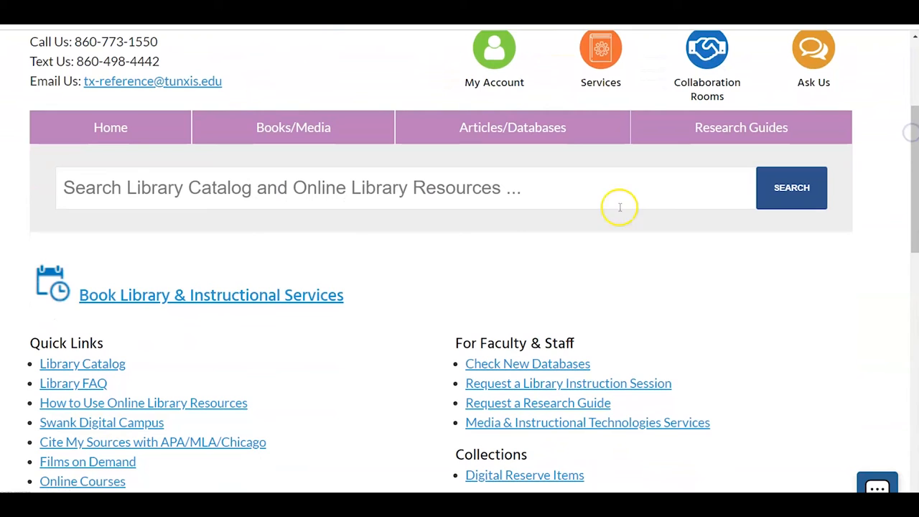
pyautogui.moveTo(223, 295)
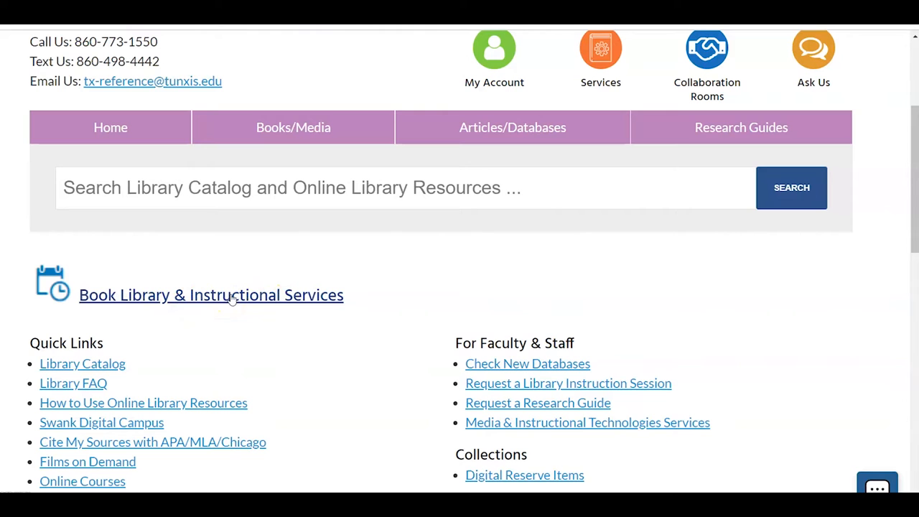
pyautogui.scroll(3)
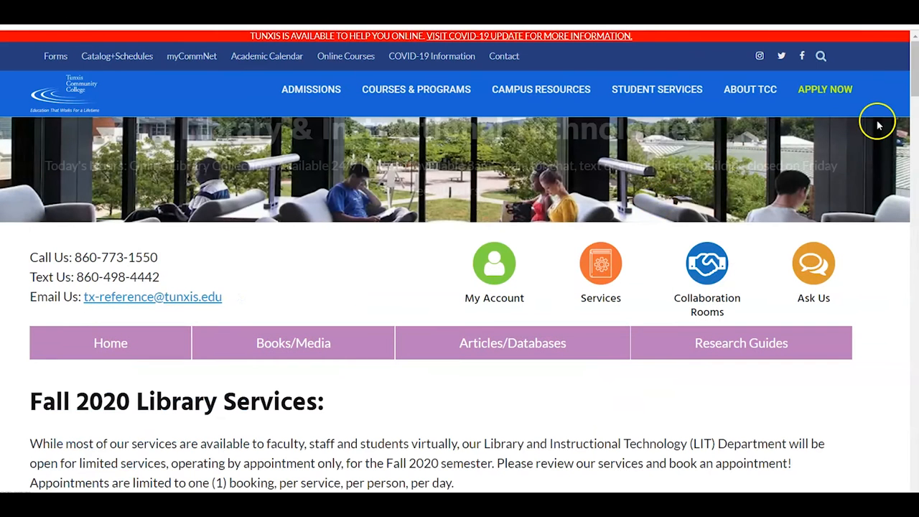
pyautogui.scroll(3)
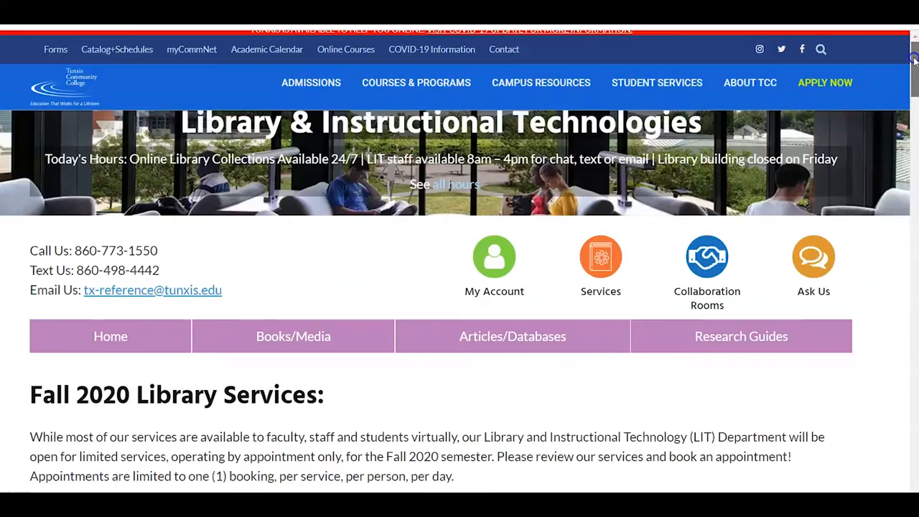
pyautogui.scroll(-3)
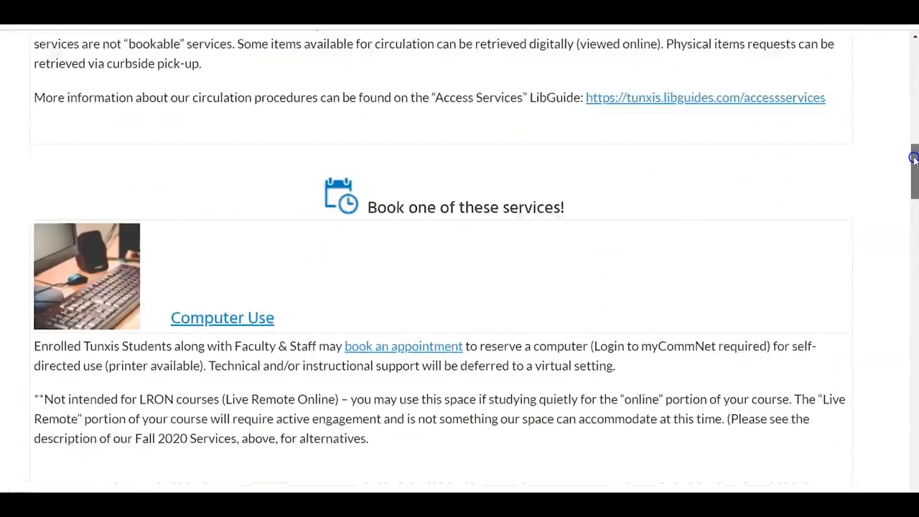
pyautogui.scroll(-3)
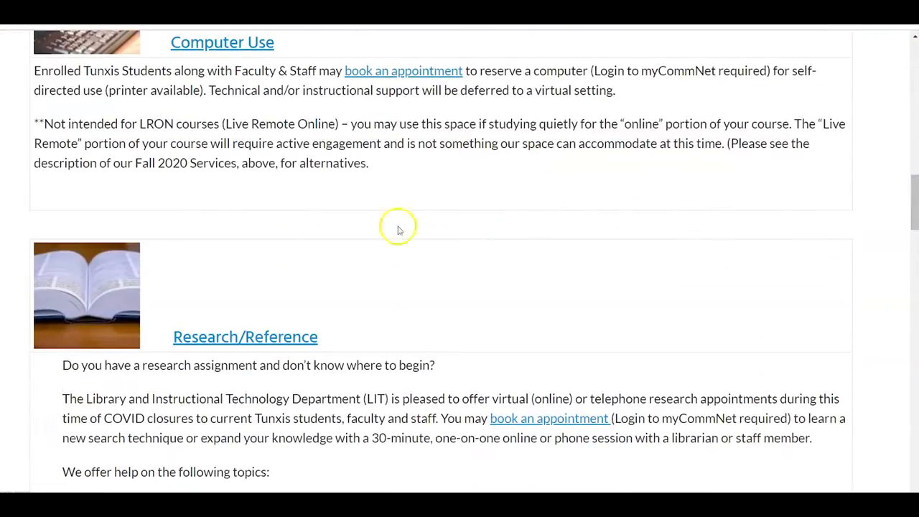
# - Start a Research/Reference booking for November 24 with a specific librarian at 1:00 pm
pyautogui.click(550, 418)
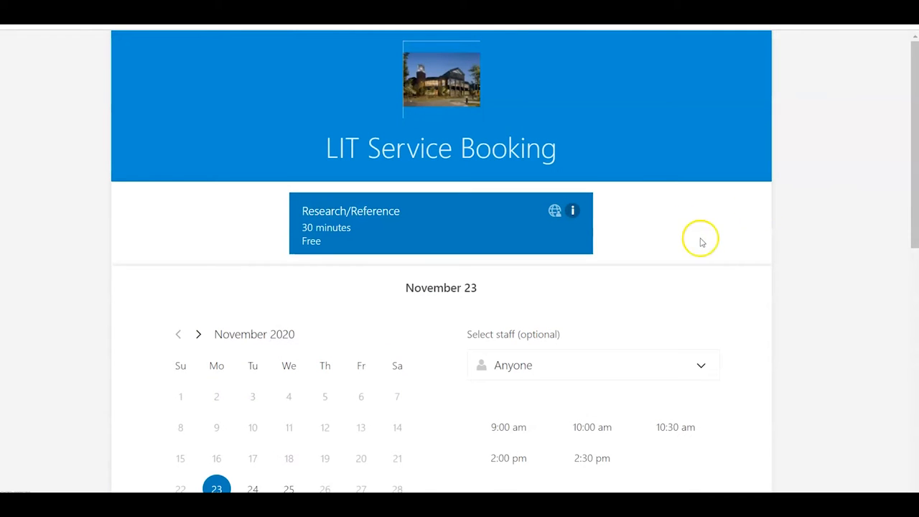
pyautogui.scroll(-3)
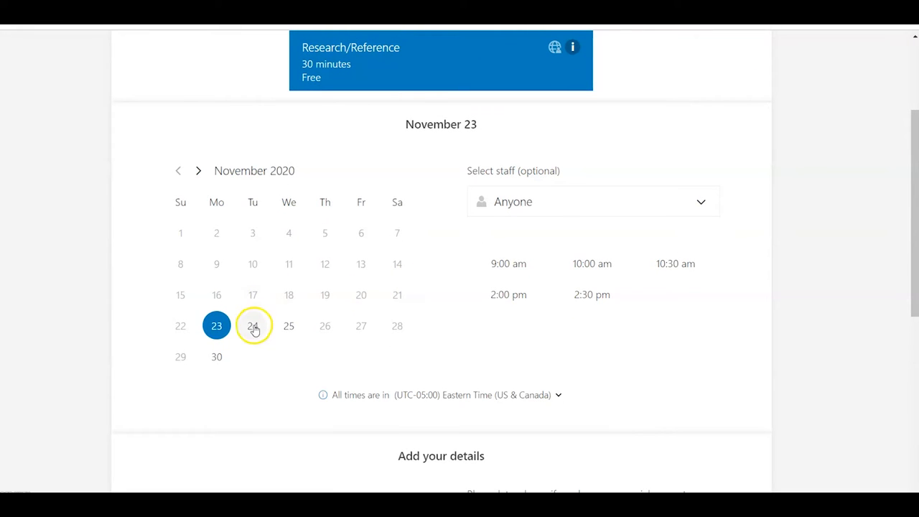
pyautogui.click(252, 326)
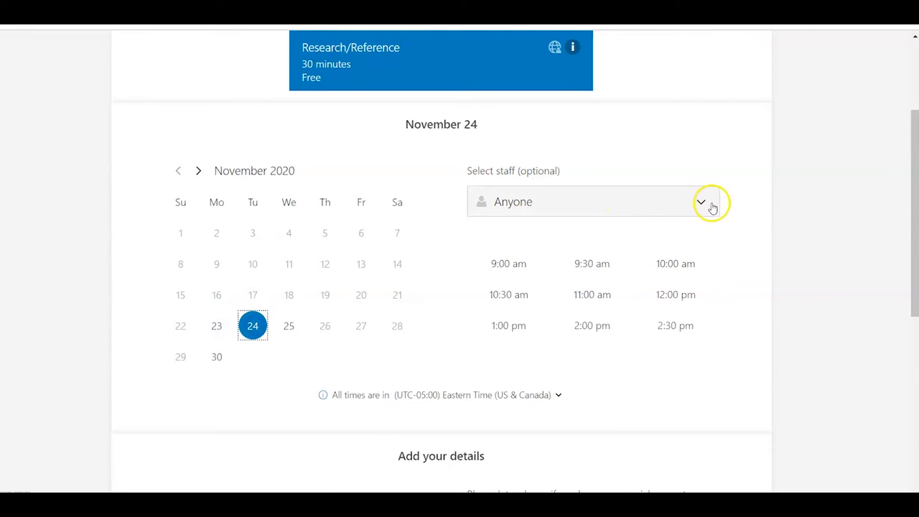
pyautogui.click(701, 202)
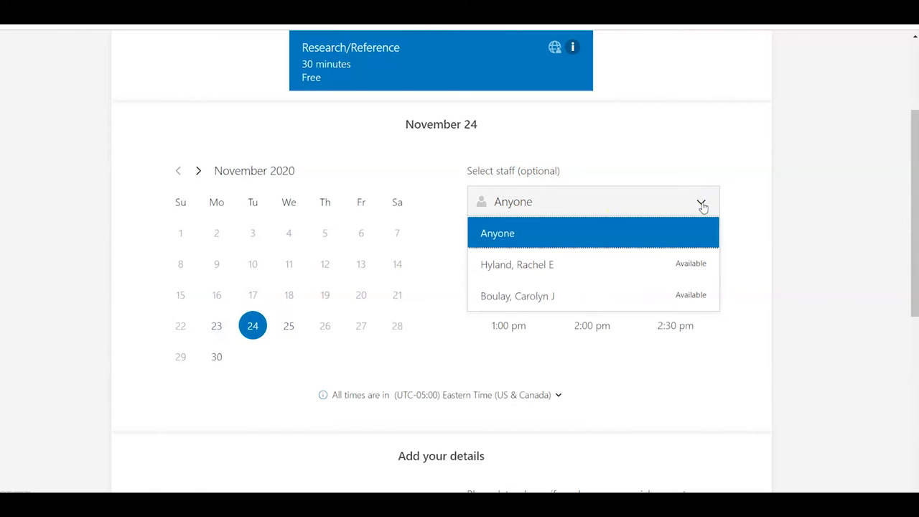
pyautogui.click(517, 296)
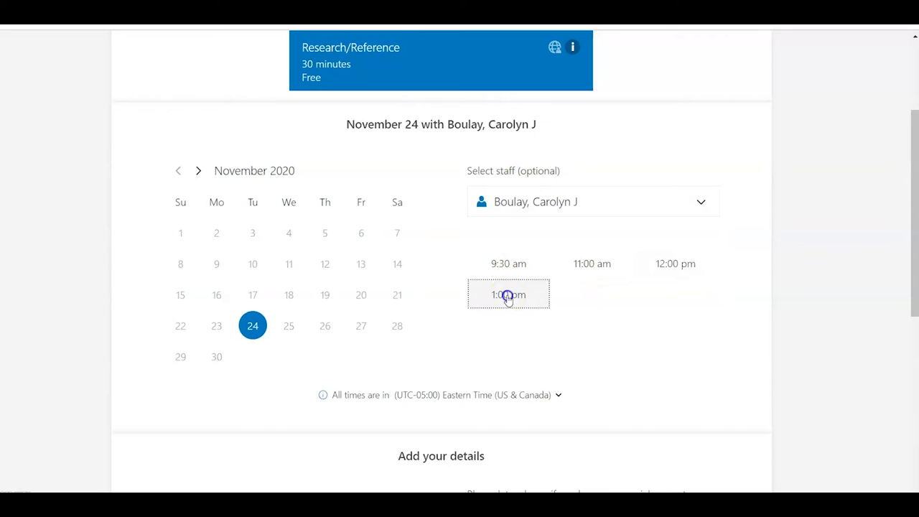
pyautogui.click(508, 295)
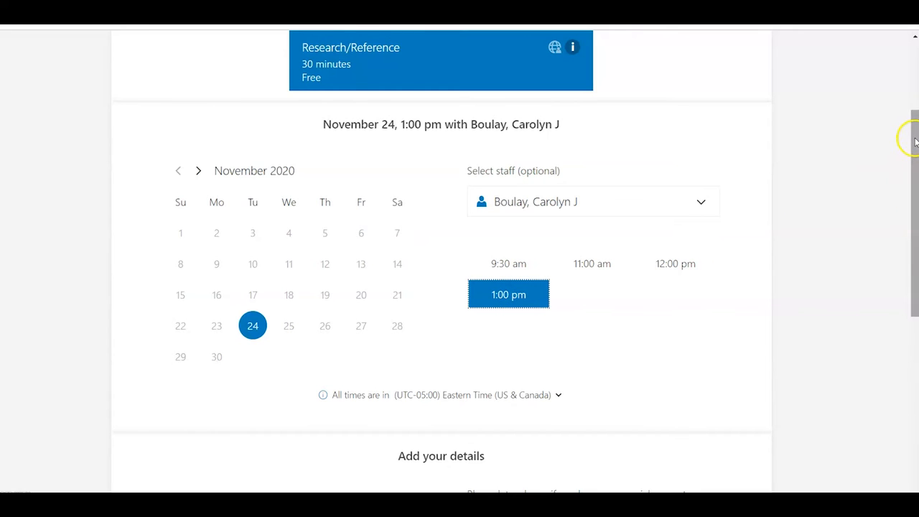
pyautogui.scroll(-3)
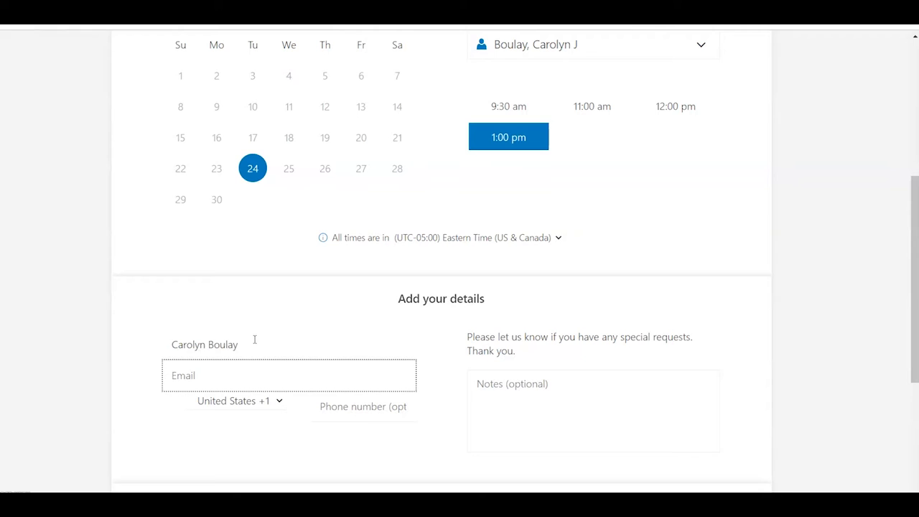
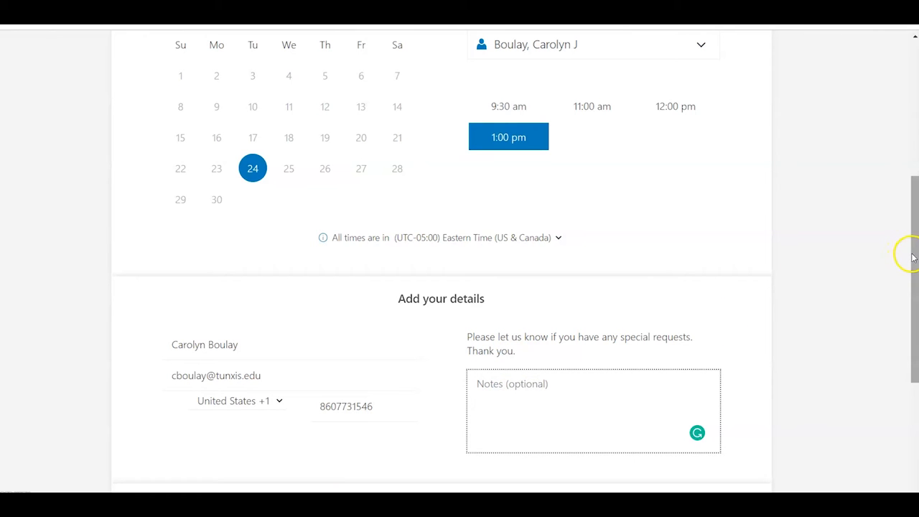
# - Fill in the student NetID field, keeping text-message confirmation checked
pyautogui.scroll(-3)
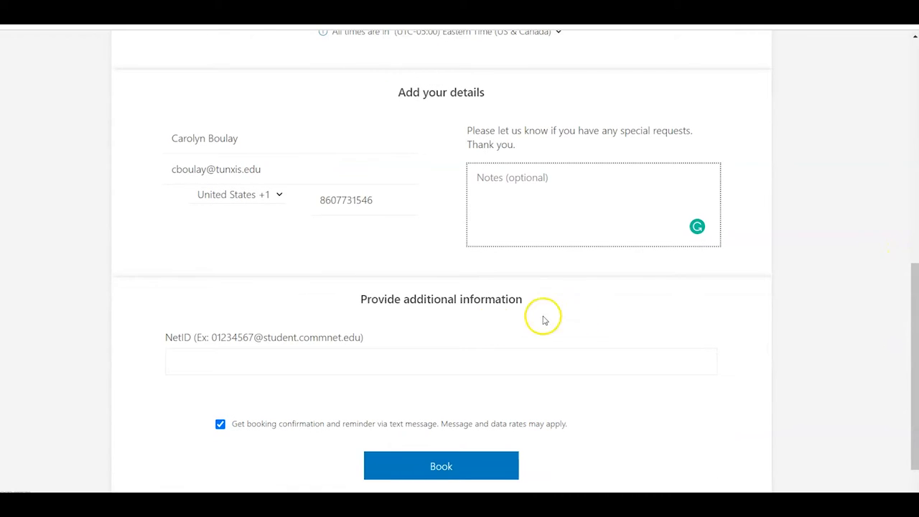
pyautogui.click(379, 360)
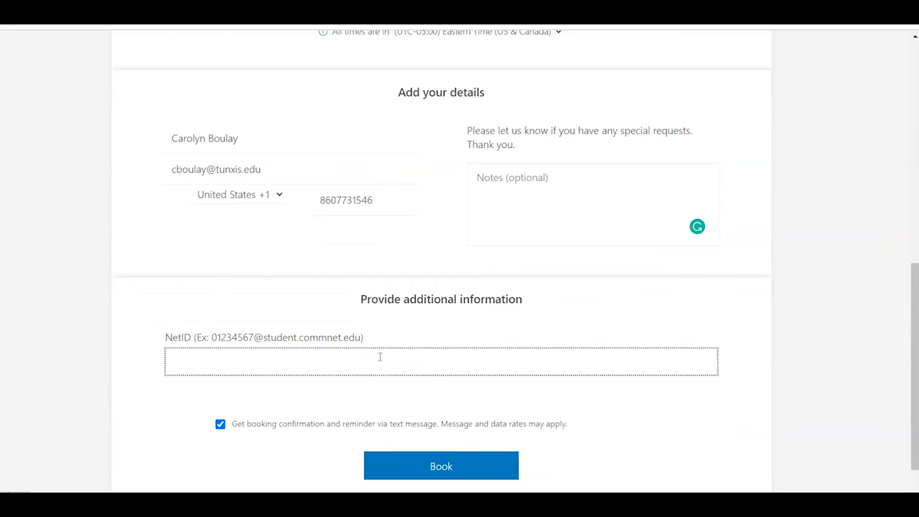
pyautogui.write('00000000@st')
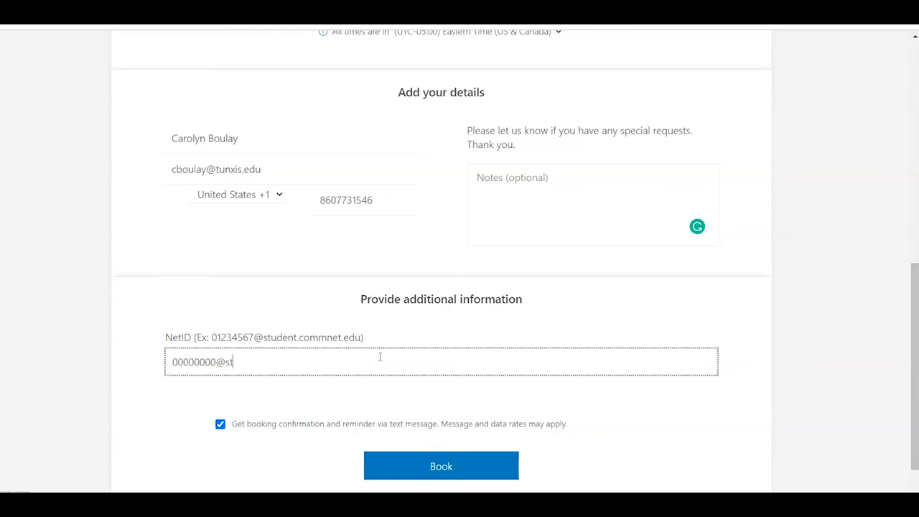
pyautogui.write('udent.commnet.edu')
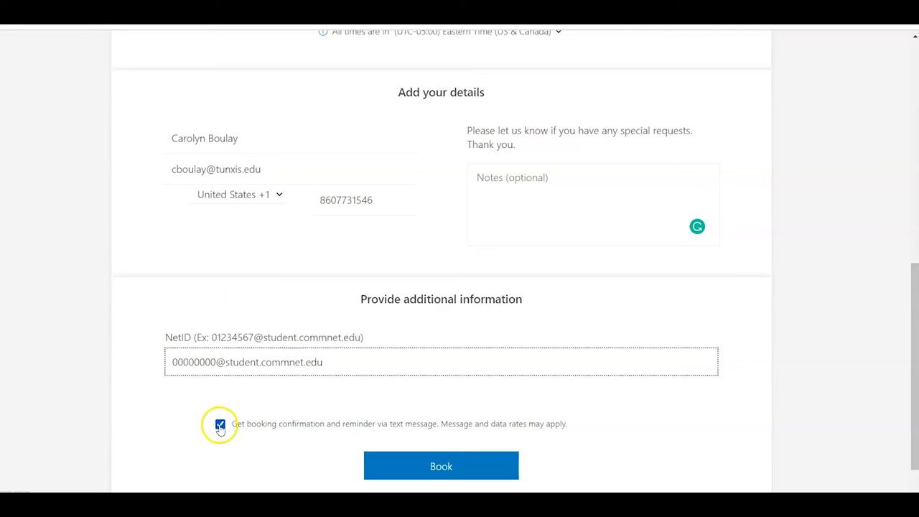
pyautogui.click(220, 424)
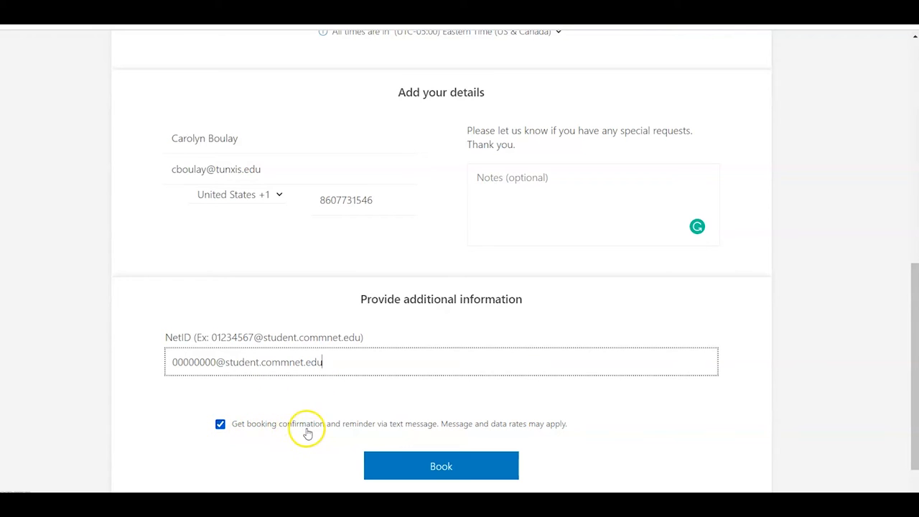
pyautogui.moveTo(397, 433)
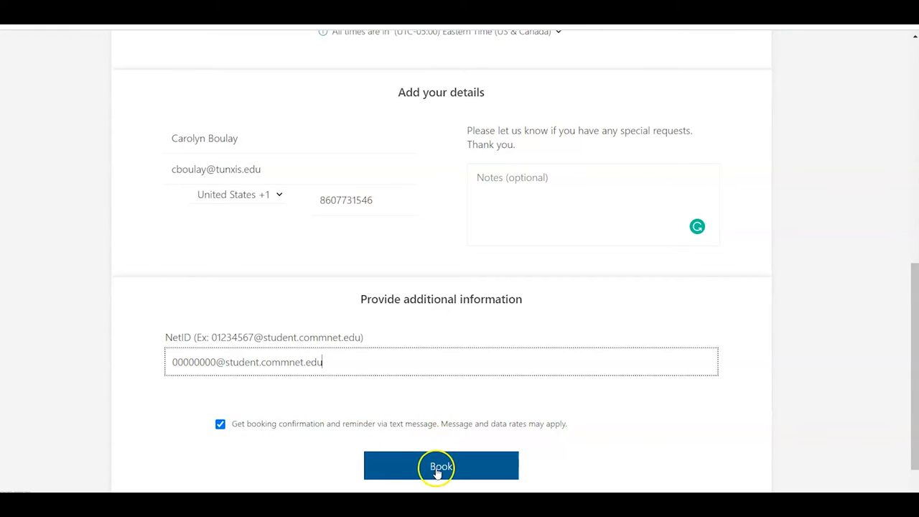
# - Submit the booking and dismiss the 'Thank you for booking with us!' notice
pyautogui.click(441, 466)
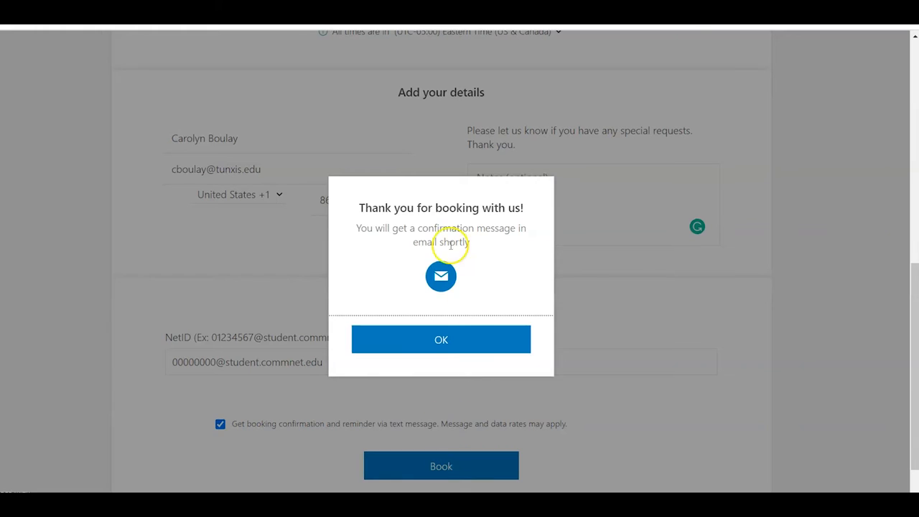
pyautogui.moveTo(441, 237)
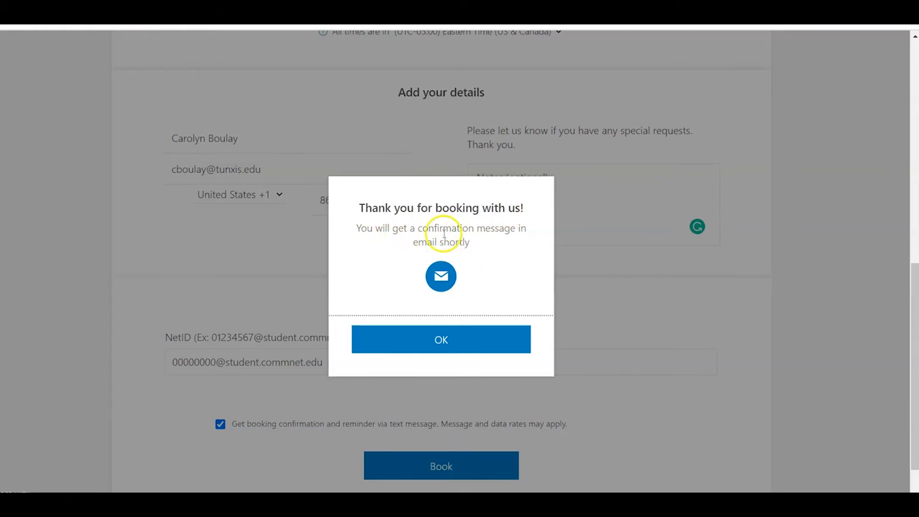
pyautogui.moveTo(470, 289)
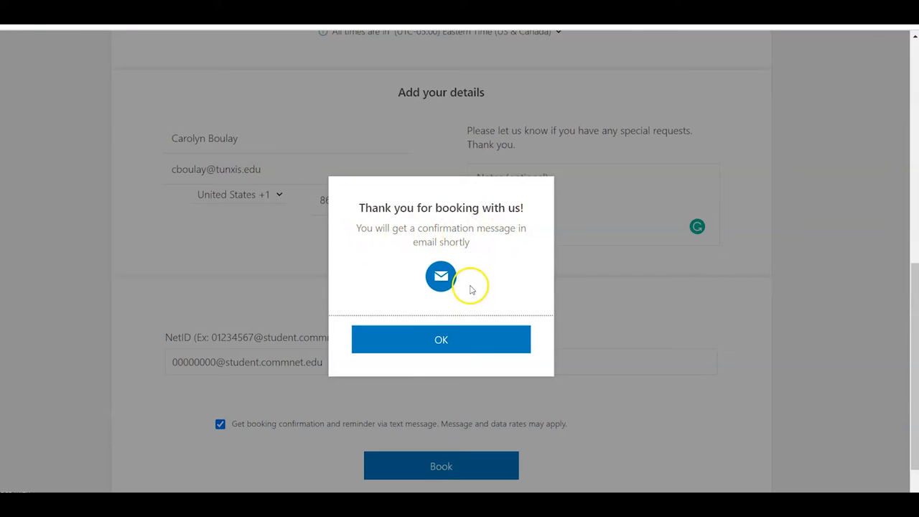
pyautogui.click(441, 339)
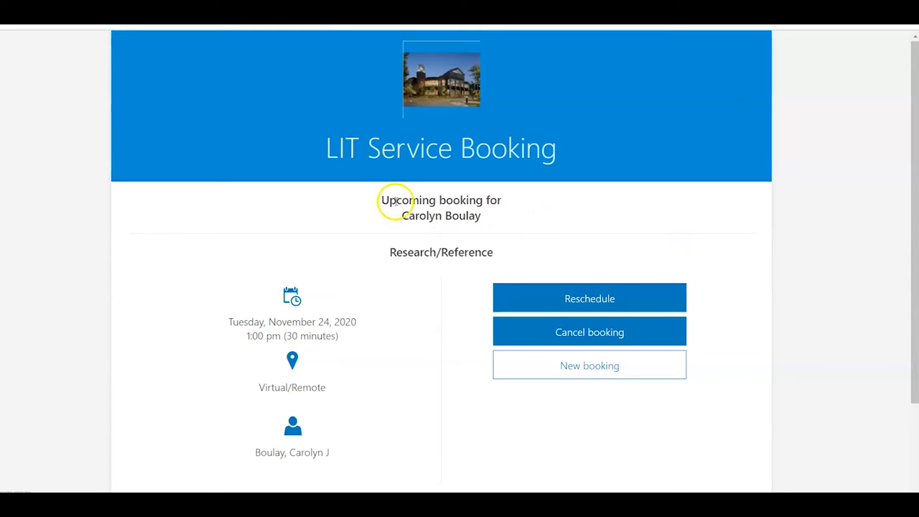
pyautogui.moveTo(420, 241)
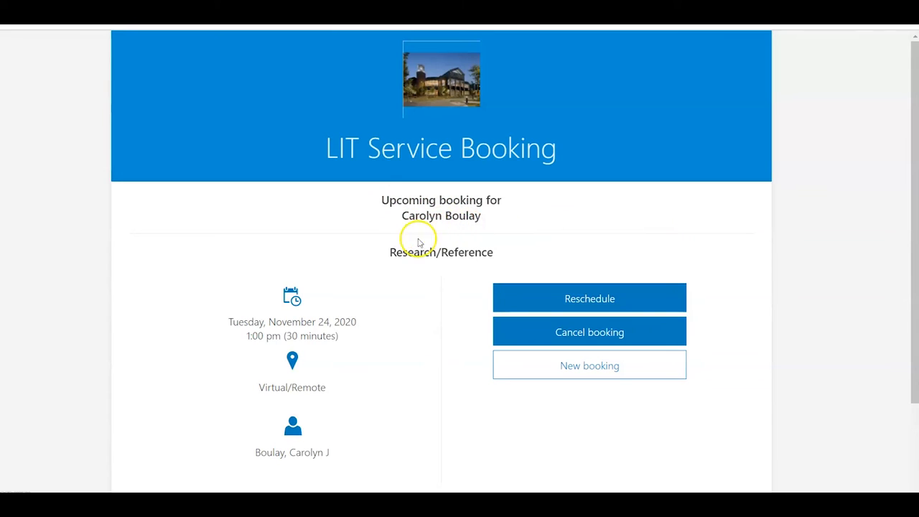
pyautogui.moveTo(237, 336)
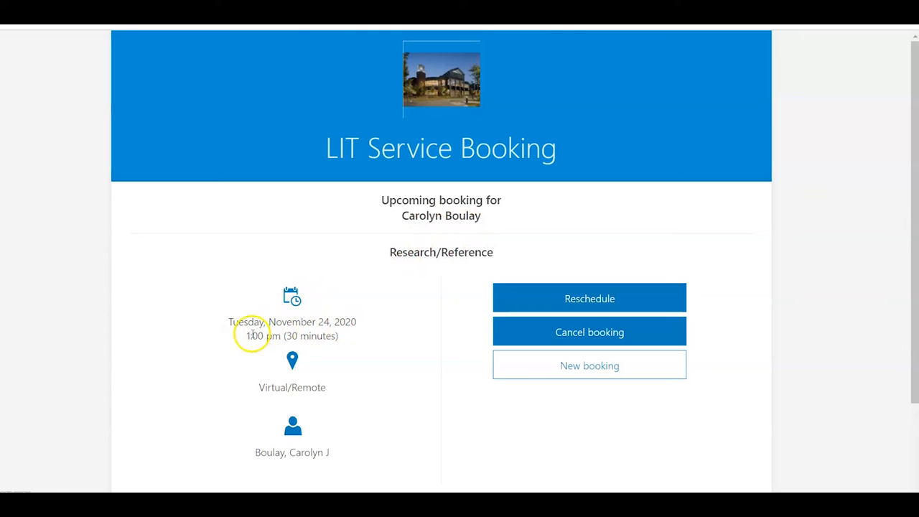
pyautogui.moveTo(280, 388)
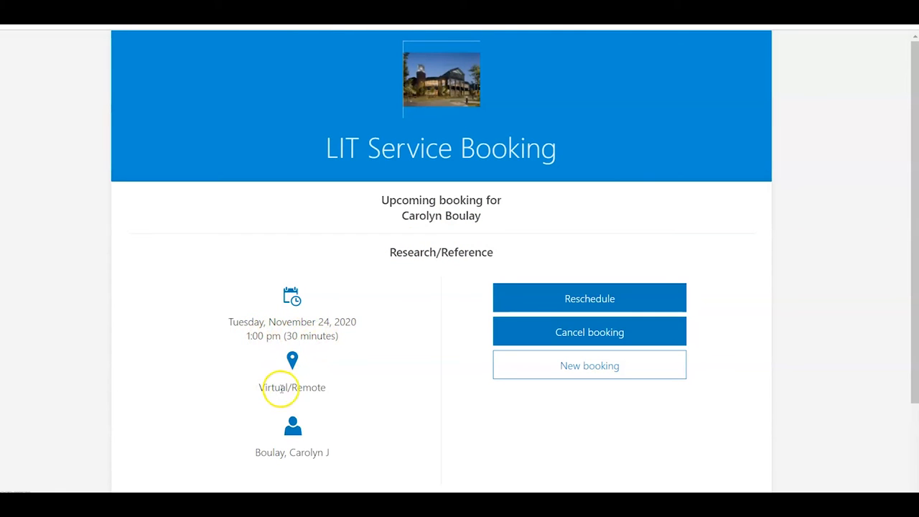
pyautogui.moveTo(686, 293)
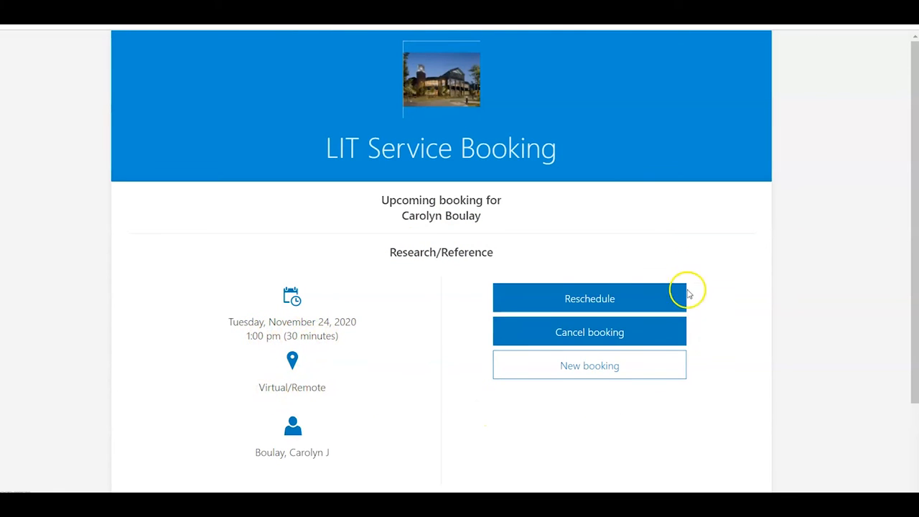
pyautogui.moveTo(590, 332)
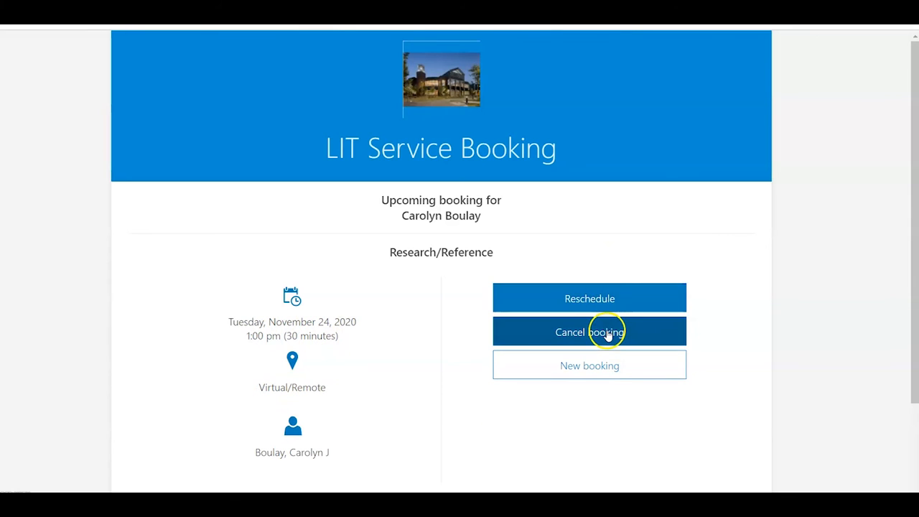
pyautogui.moveTo(224, 38)
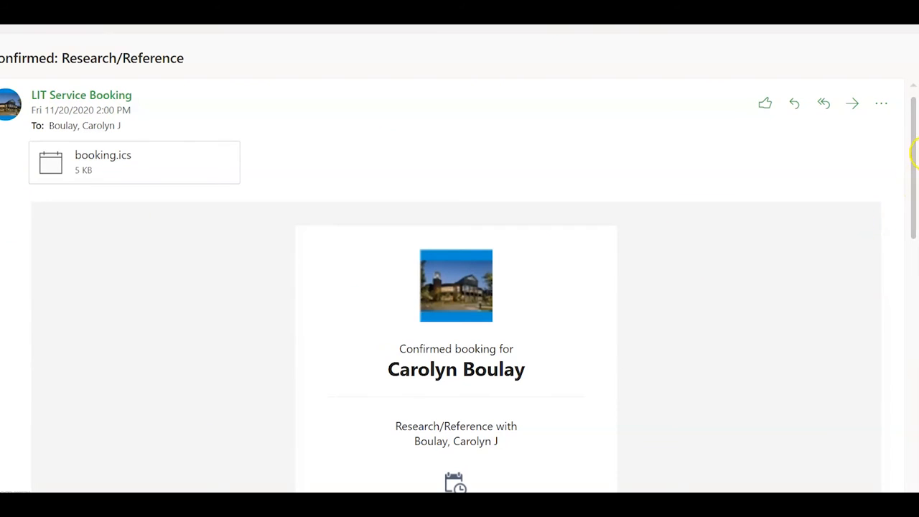
# - Scroll the 'Confirmed: Research/Reference' email to the November 24, 1:00–1:30 PM details and Join link
pyautogui.scroll(-3)
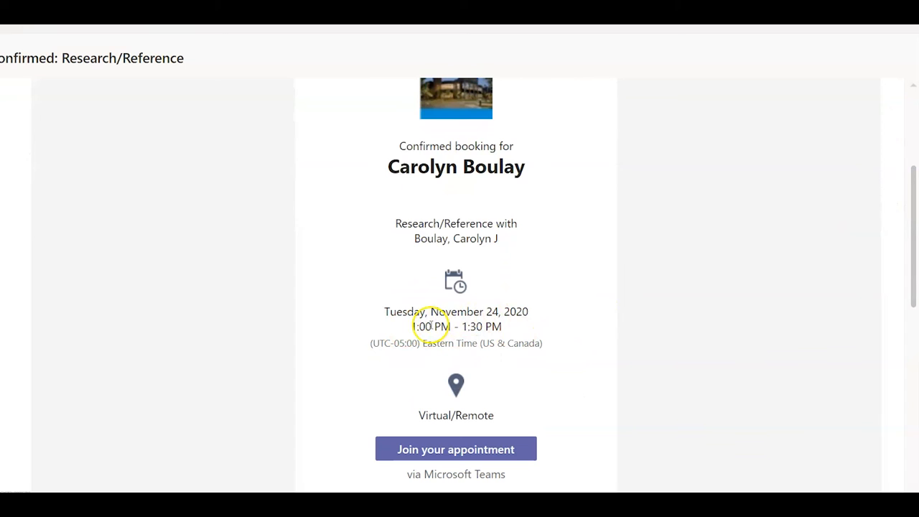
pyautogui.moveTo(467, 395)
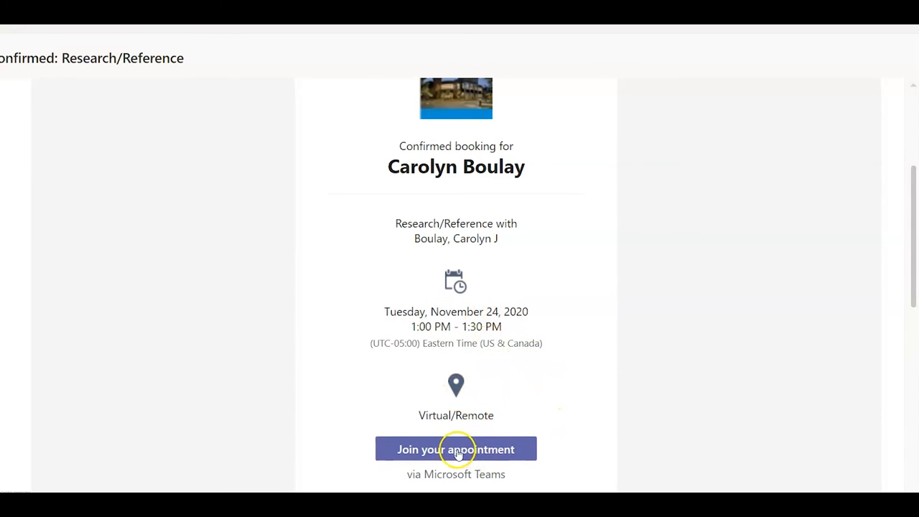
pyautogui.moveTo(457, 450)
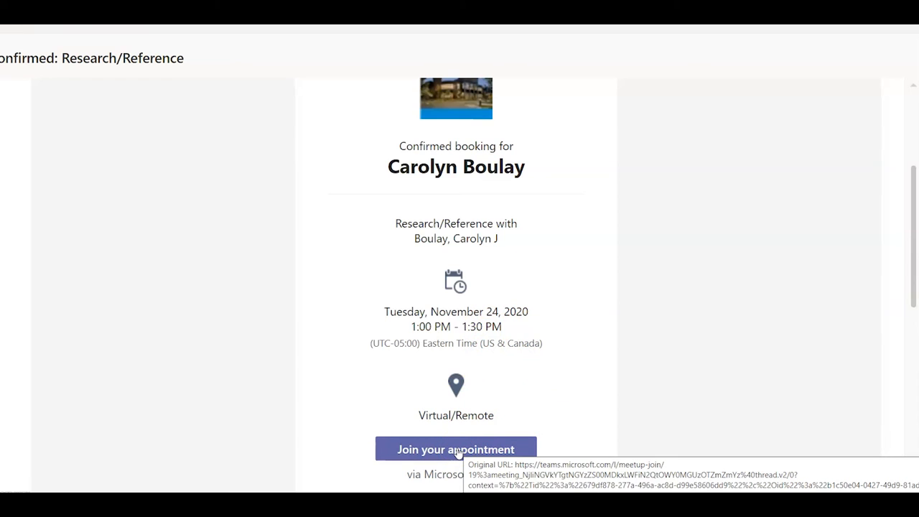
pyautogui.moveTo(795, 301)
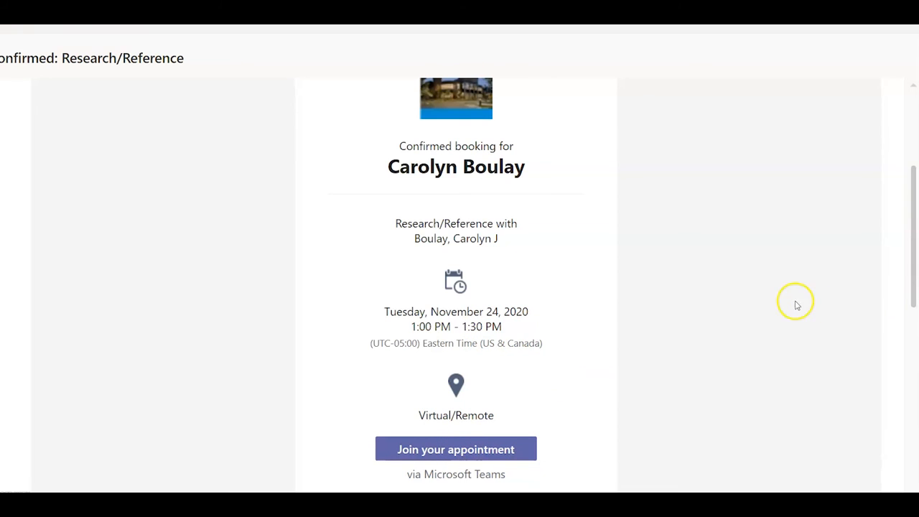
pyautogui.moveTo(731, 302)
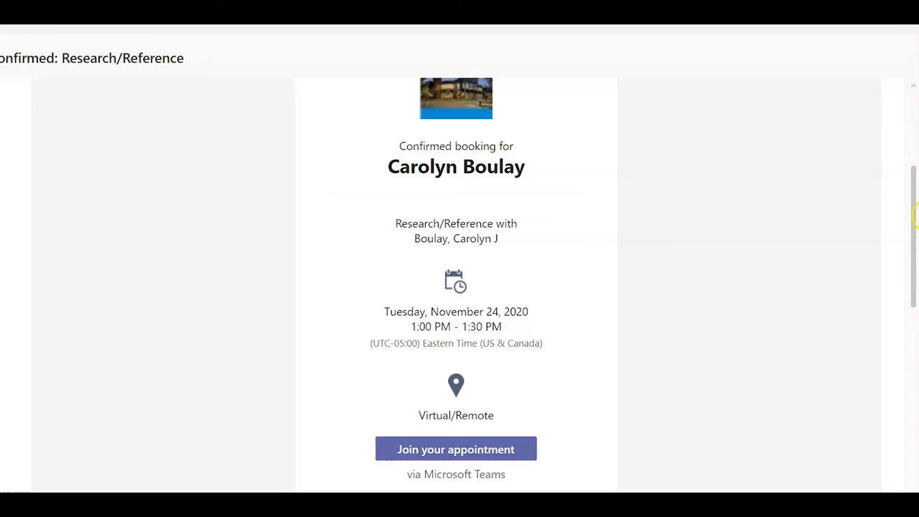
pyautogui.scroll(-3)
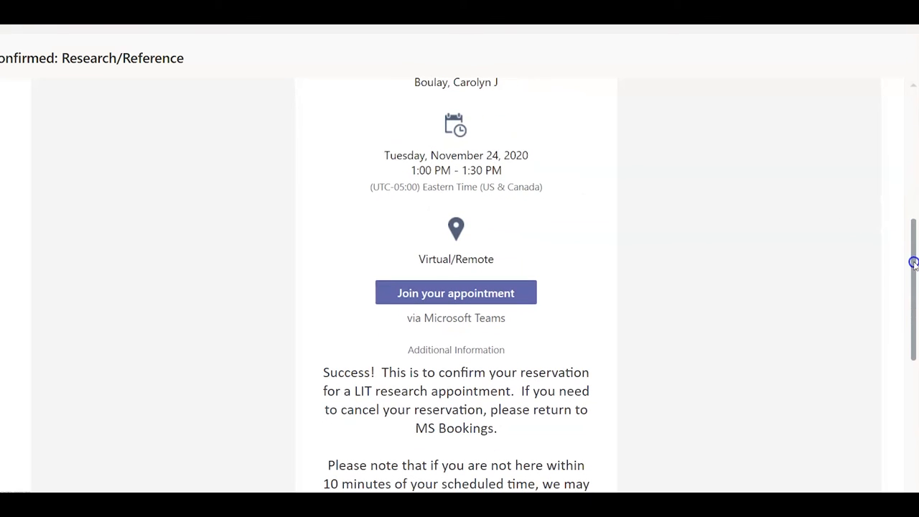
pyautogui.scroll(-3)
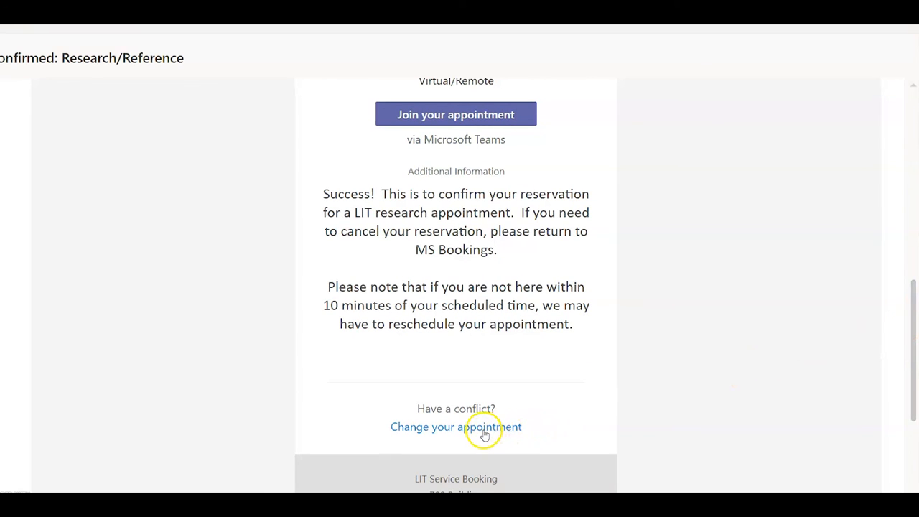
pyautogui.moveTo(637, 386)
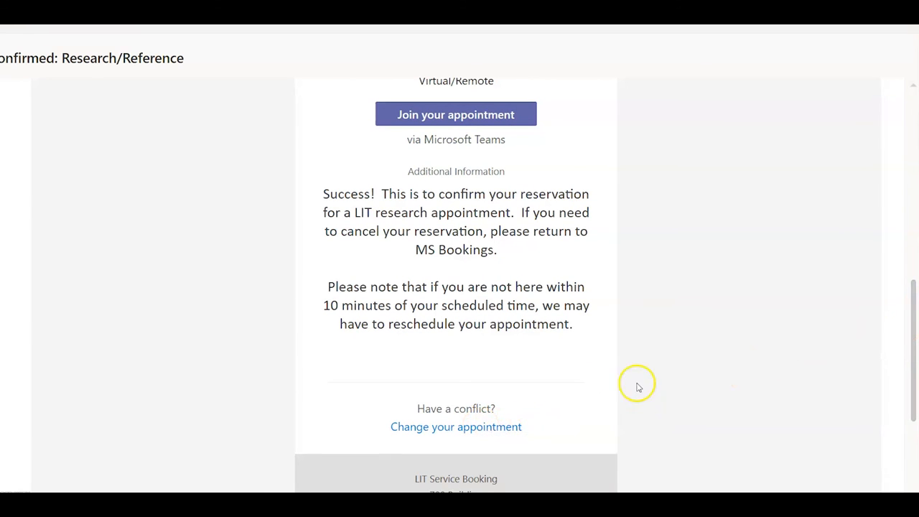
pyautogui.moveTo(367, 314)
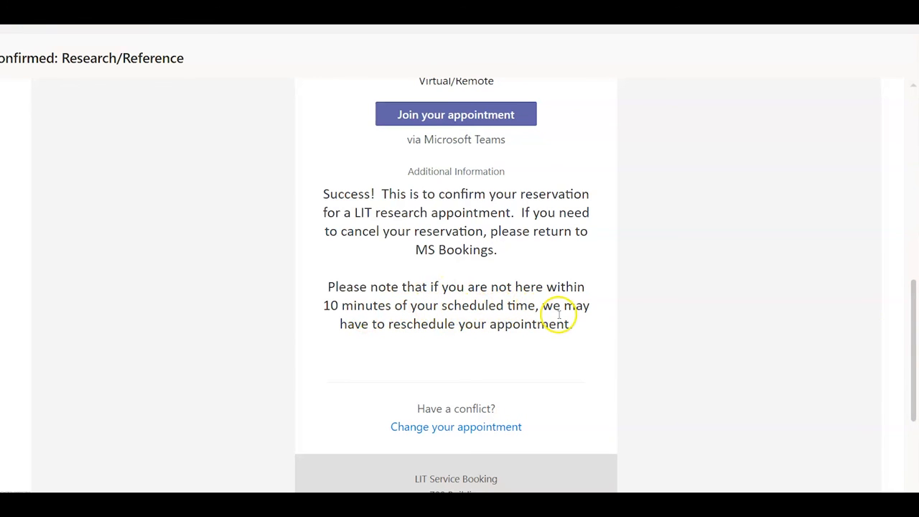
pyautogui.moveTo(611, 353)
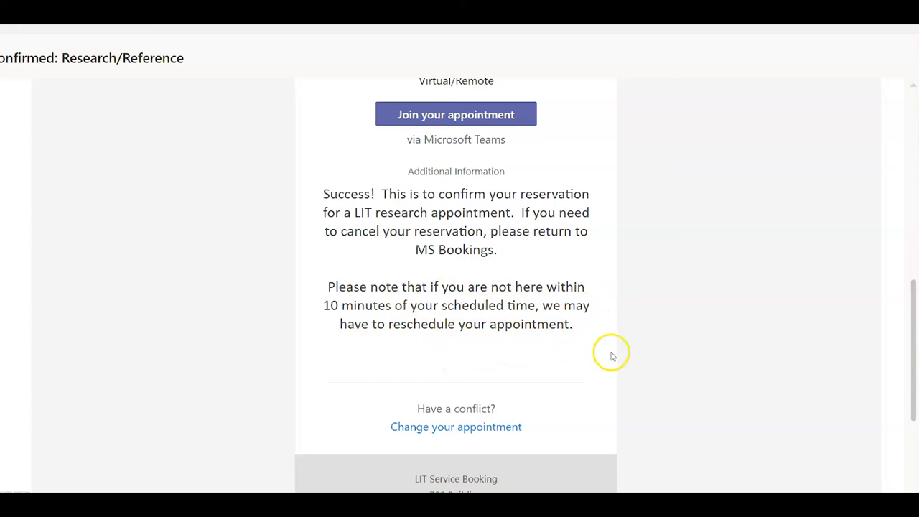
pyautogui.moveTo(913, 337)
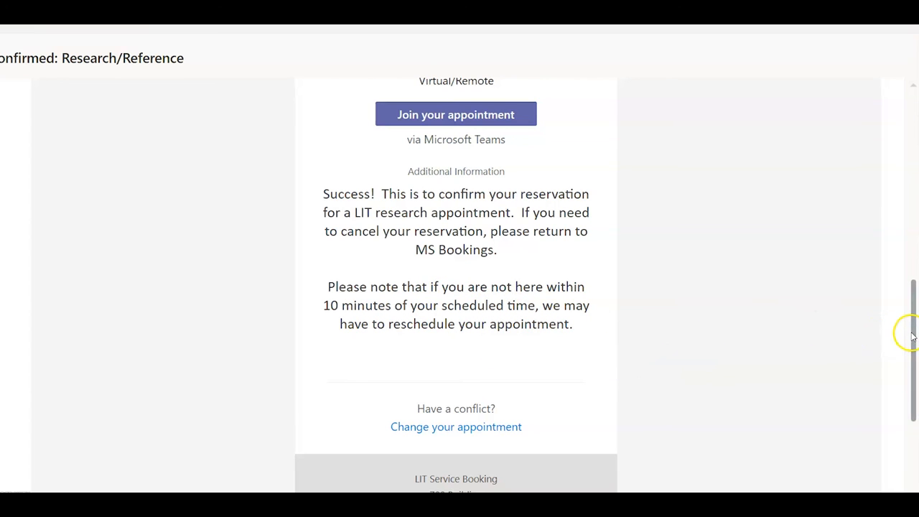
pyautogui.moveTo(857, 337)
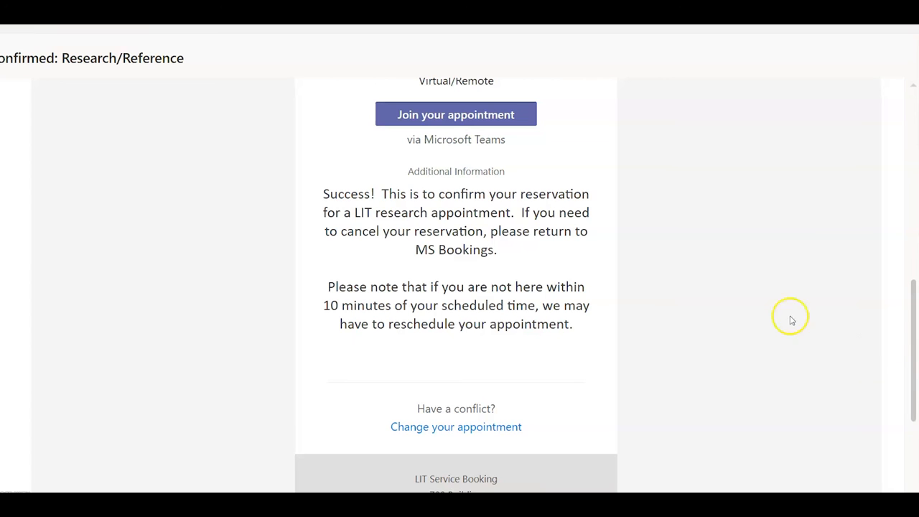
pyautogui.moveTo(4, 420)
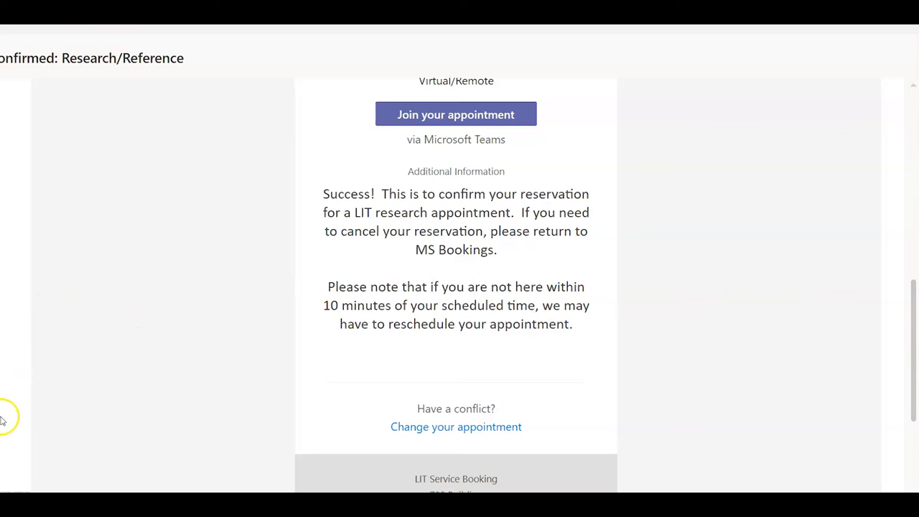